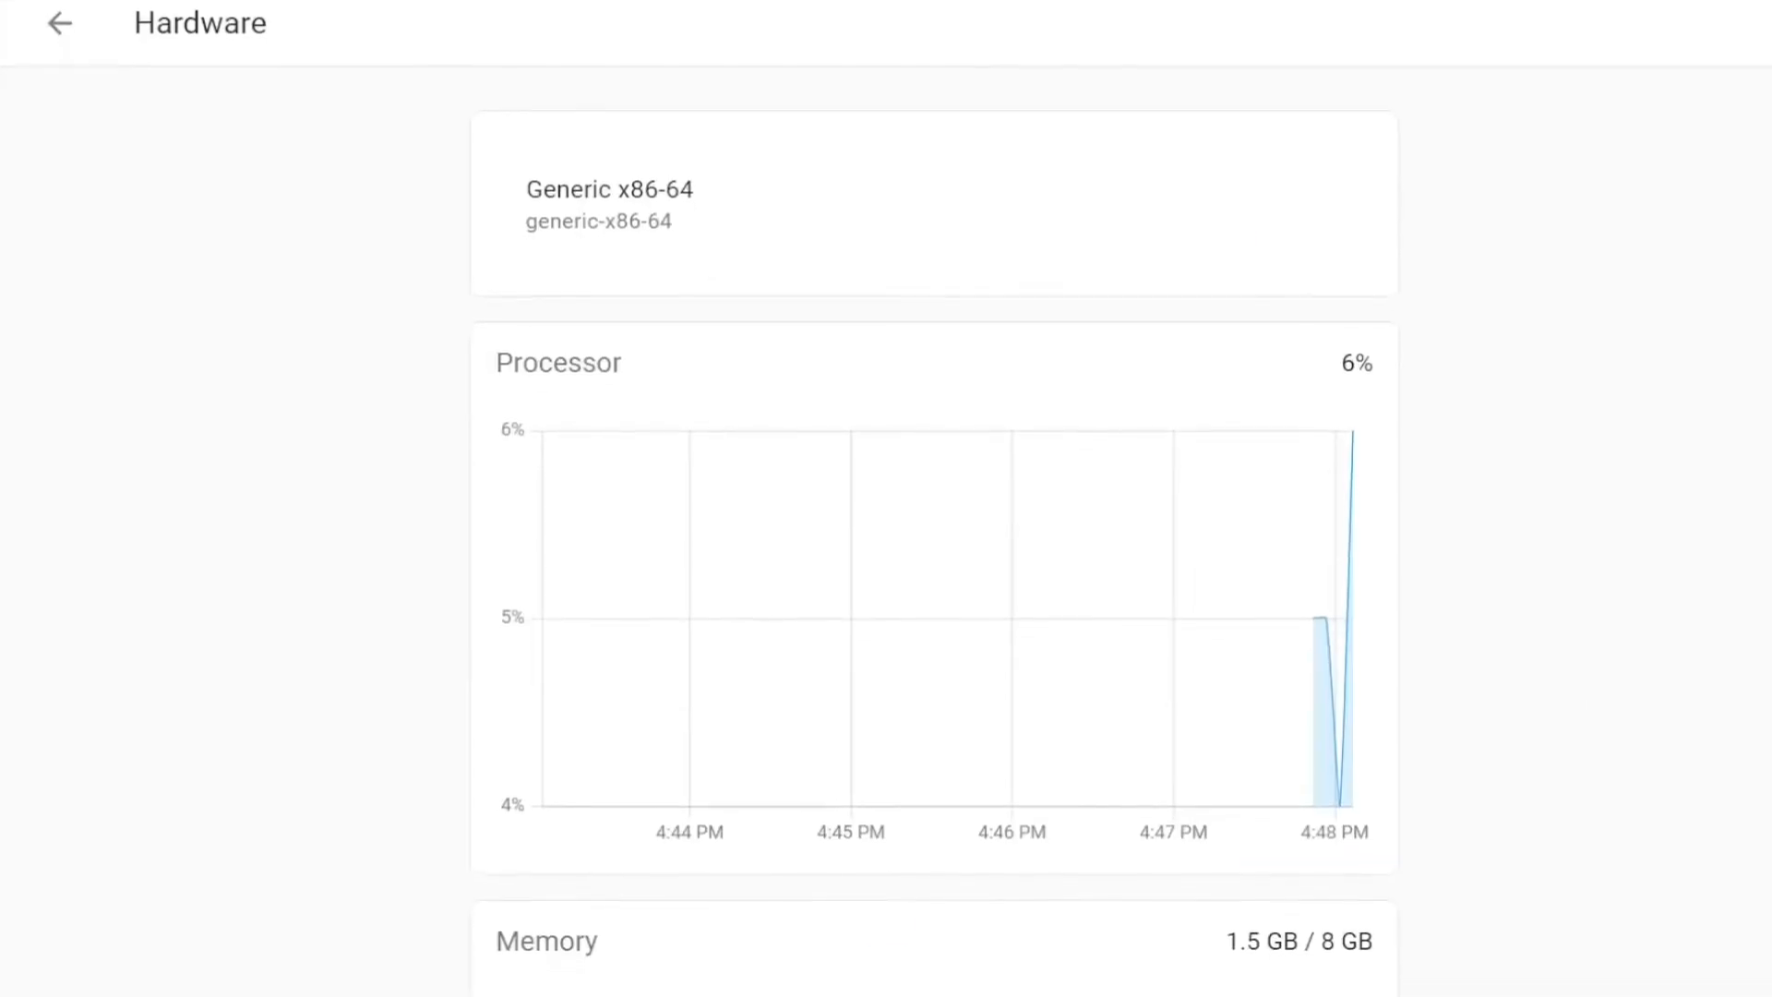
Expand the full What's New release notes for Controller for HomeKit version 4.0.1.
{"action": "scroll", "scroll_direction": "down", "scroll_amount": 3}
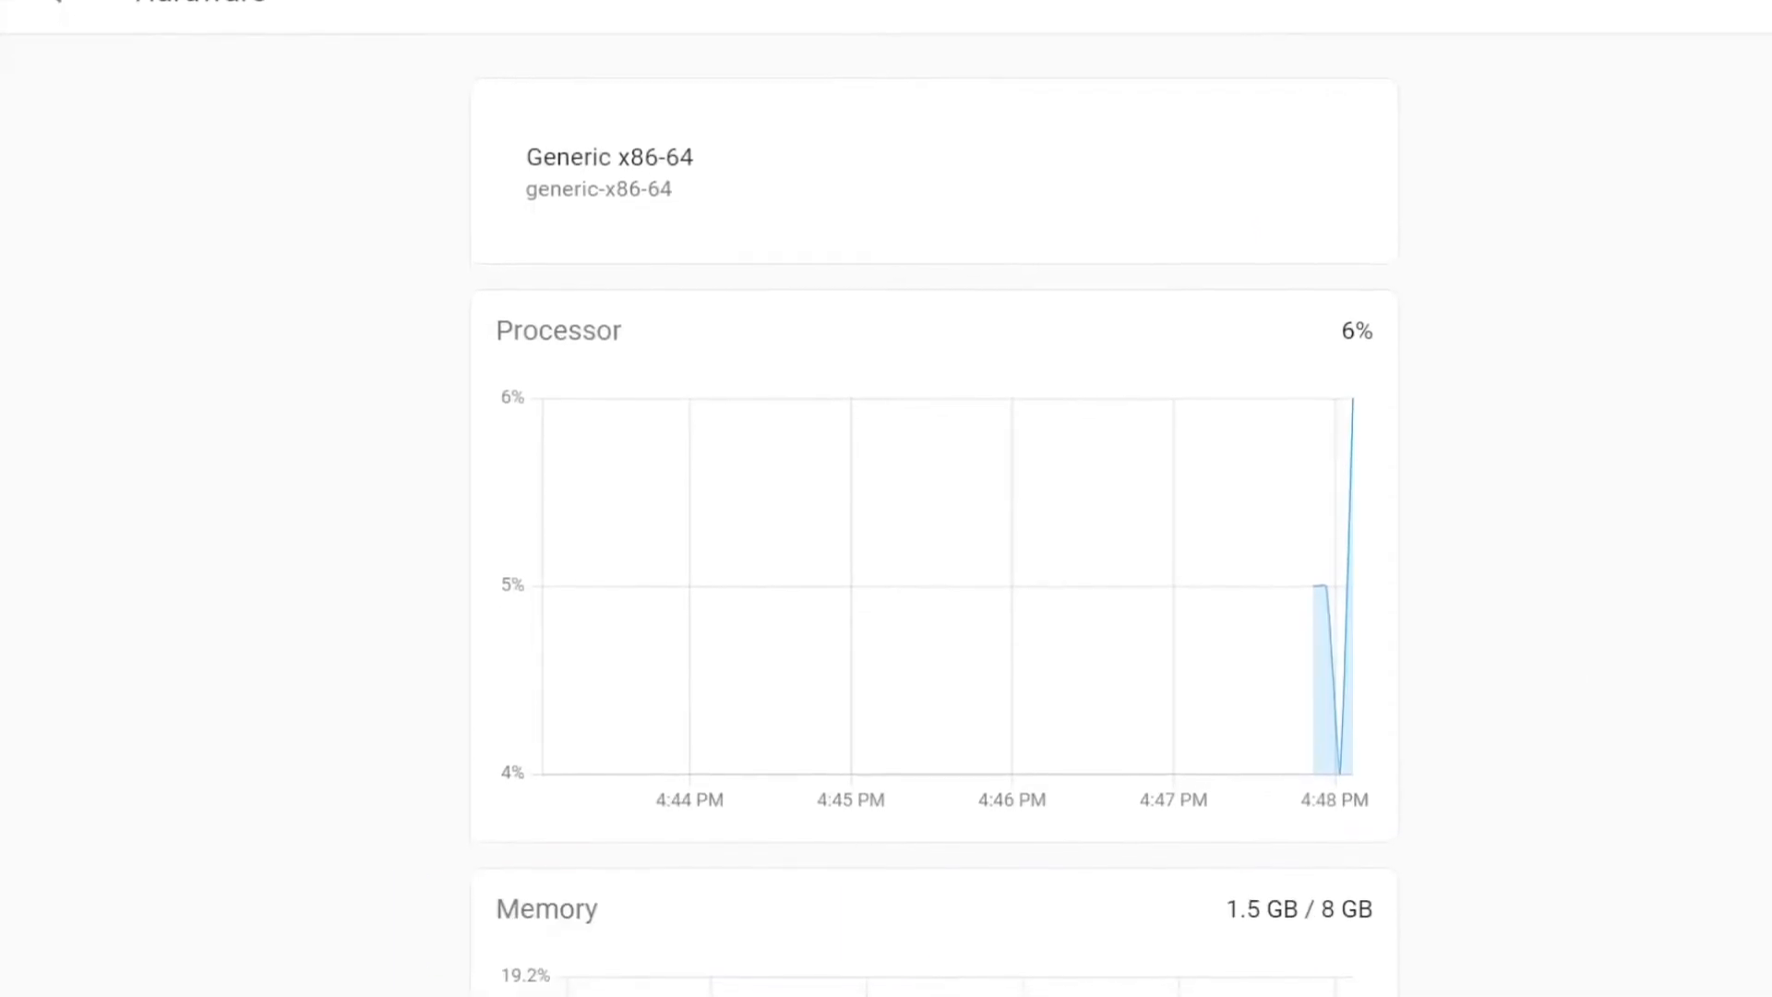
{"action": "scroll", "scroll_direction": "down", "scroll_amount": 3}
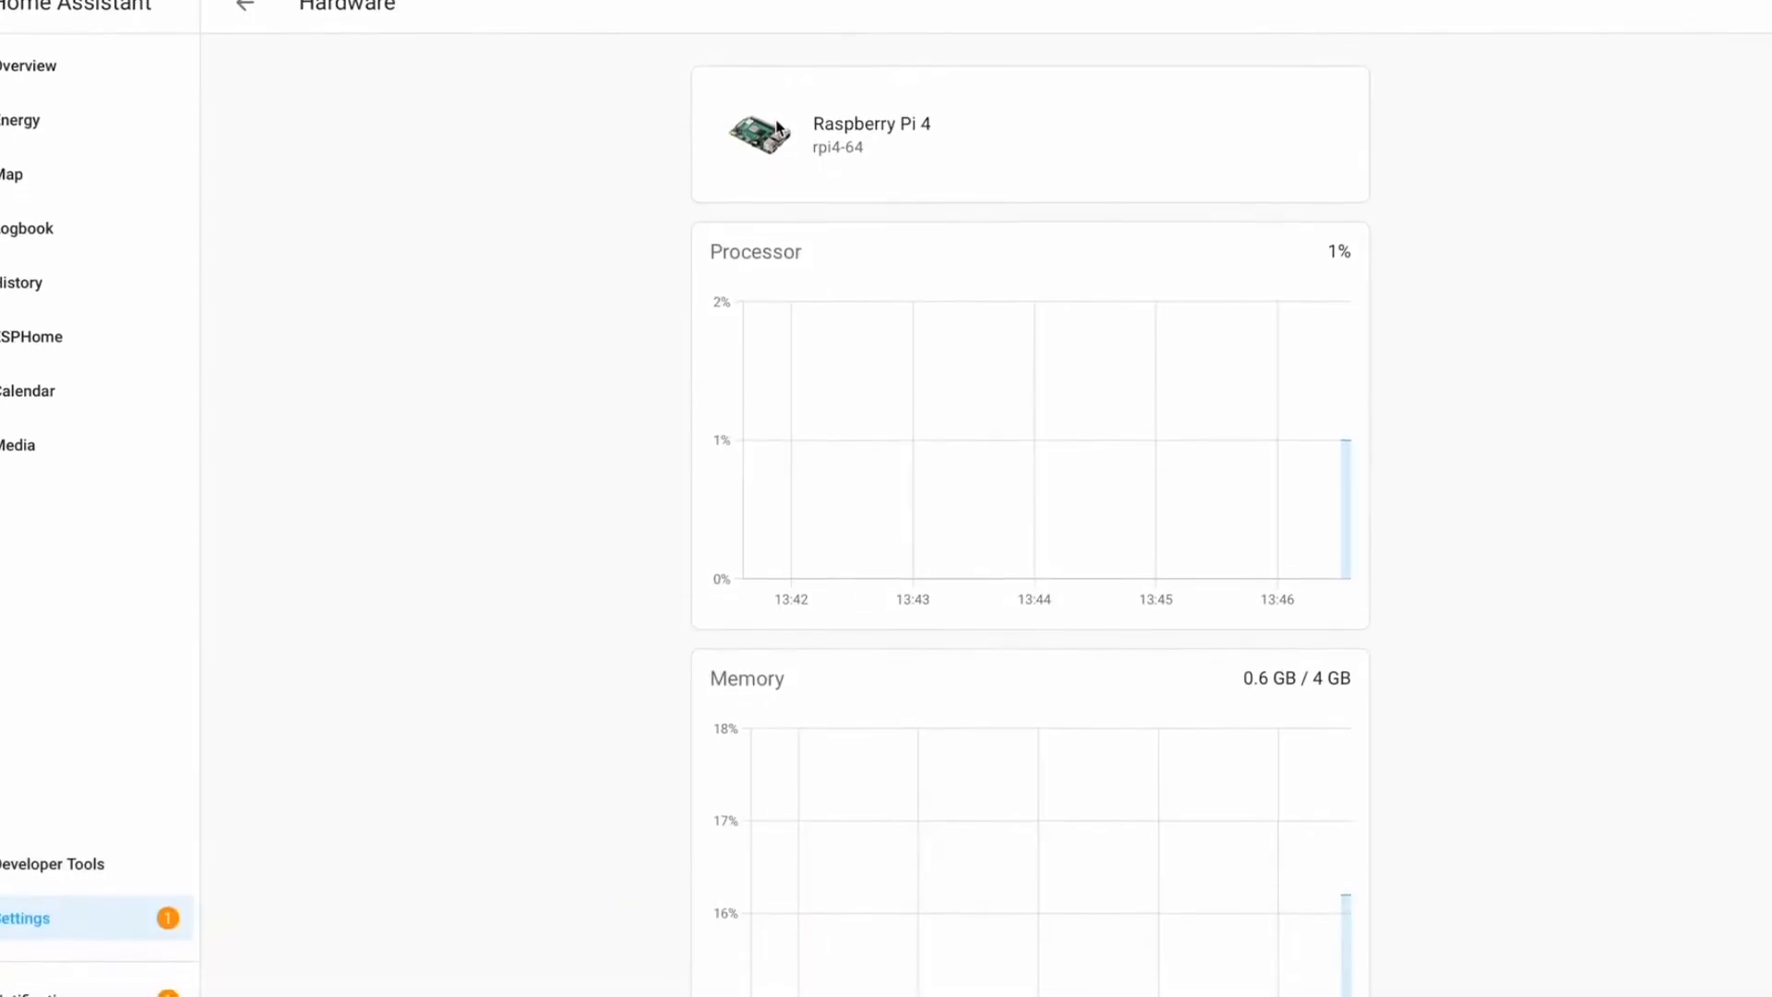
{"action": "scroll", "scroll_direction": "down", "scroll_amount": 3}
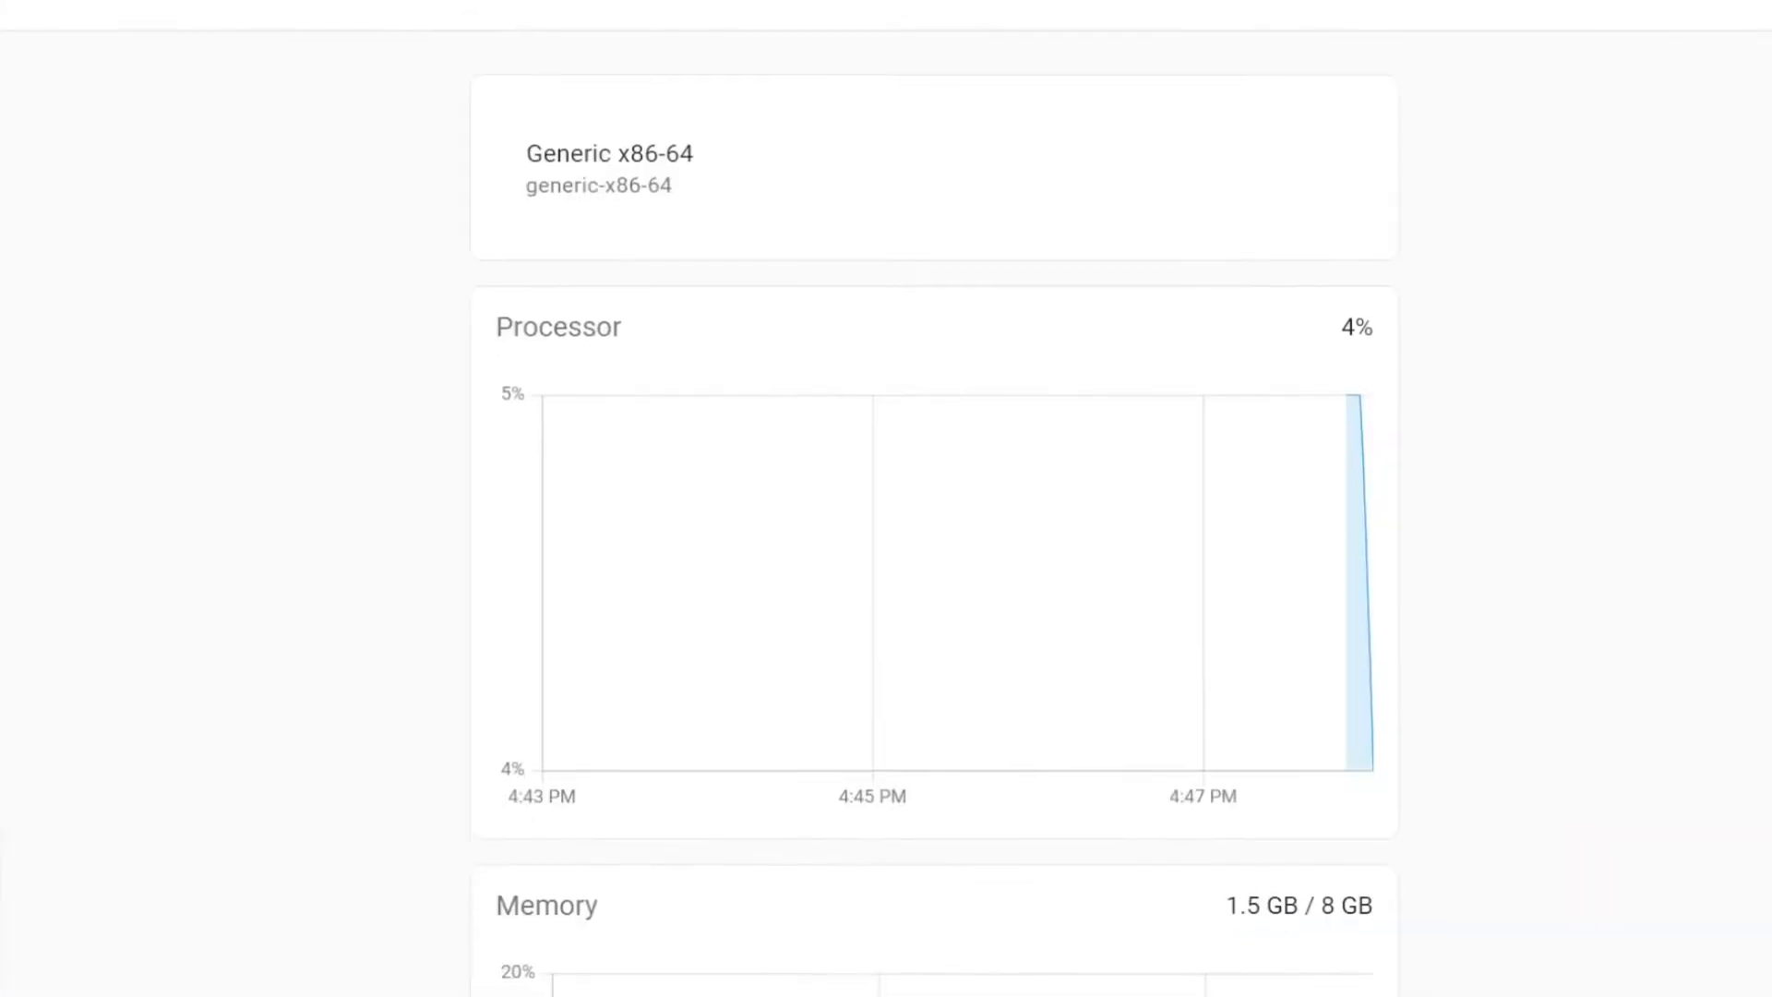
{"action": "scroll", "scroll_direction": "down", "scroll_amount": 3}
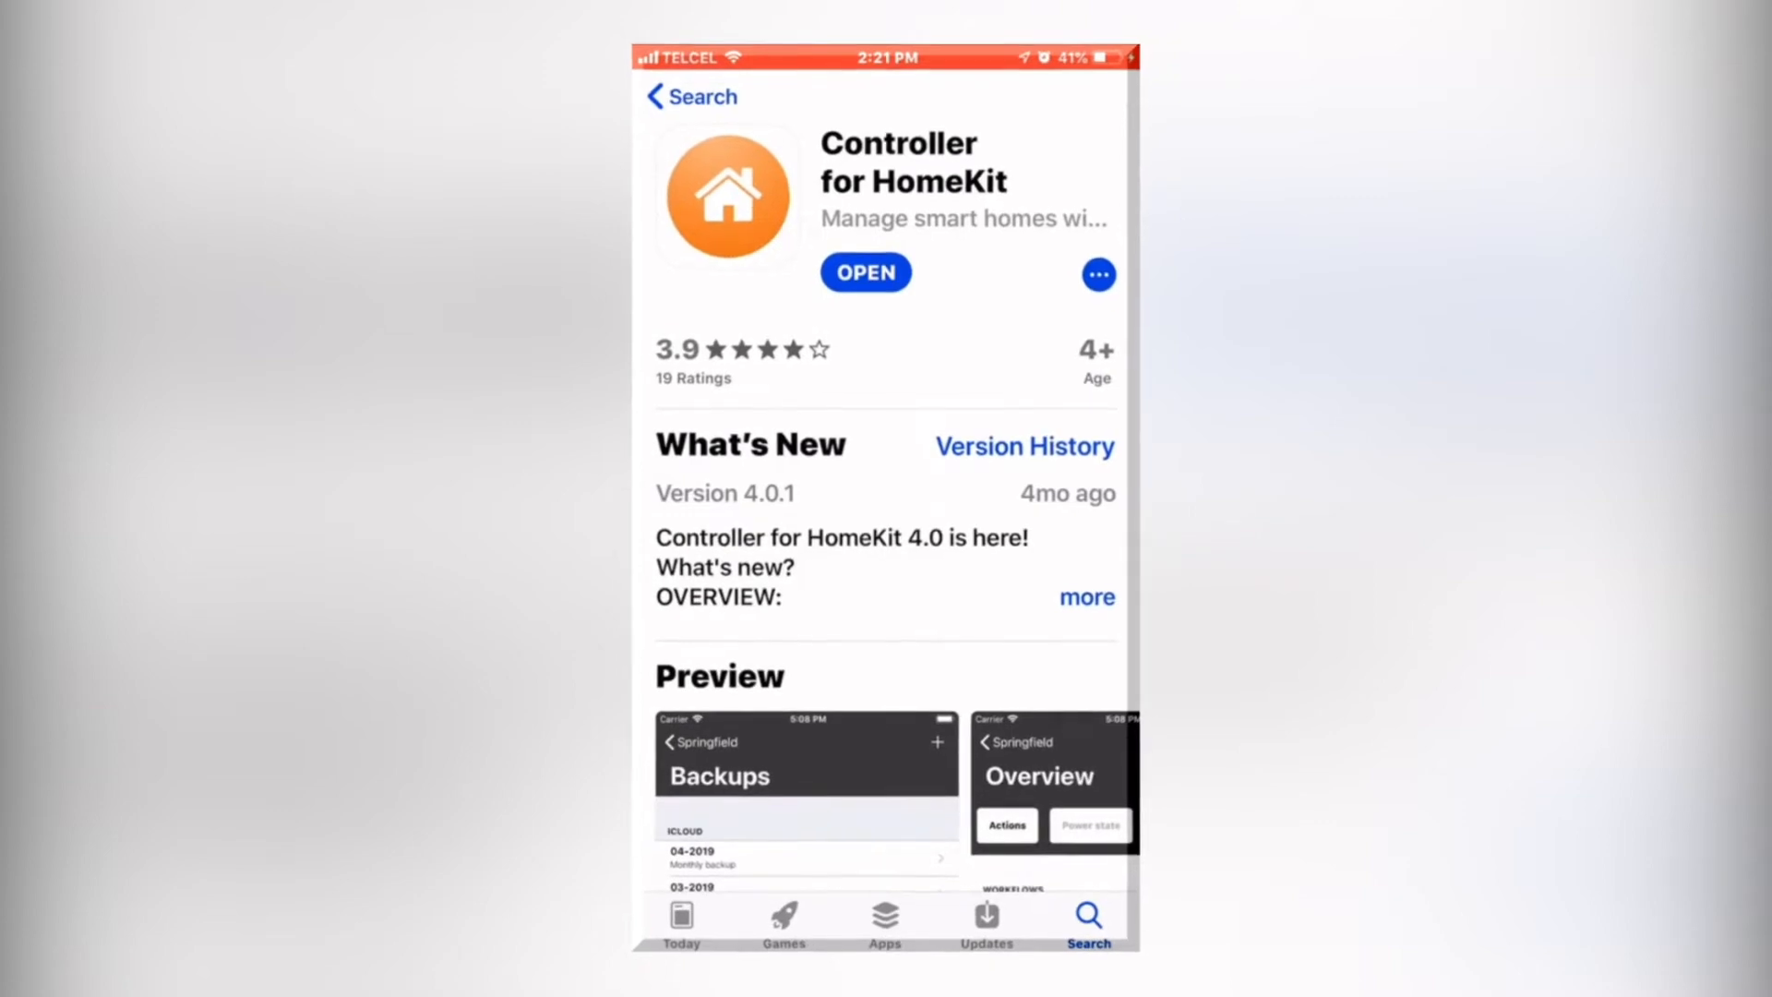
{"action": "left_click", "coordinate": [1087, 598]}
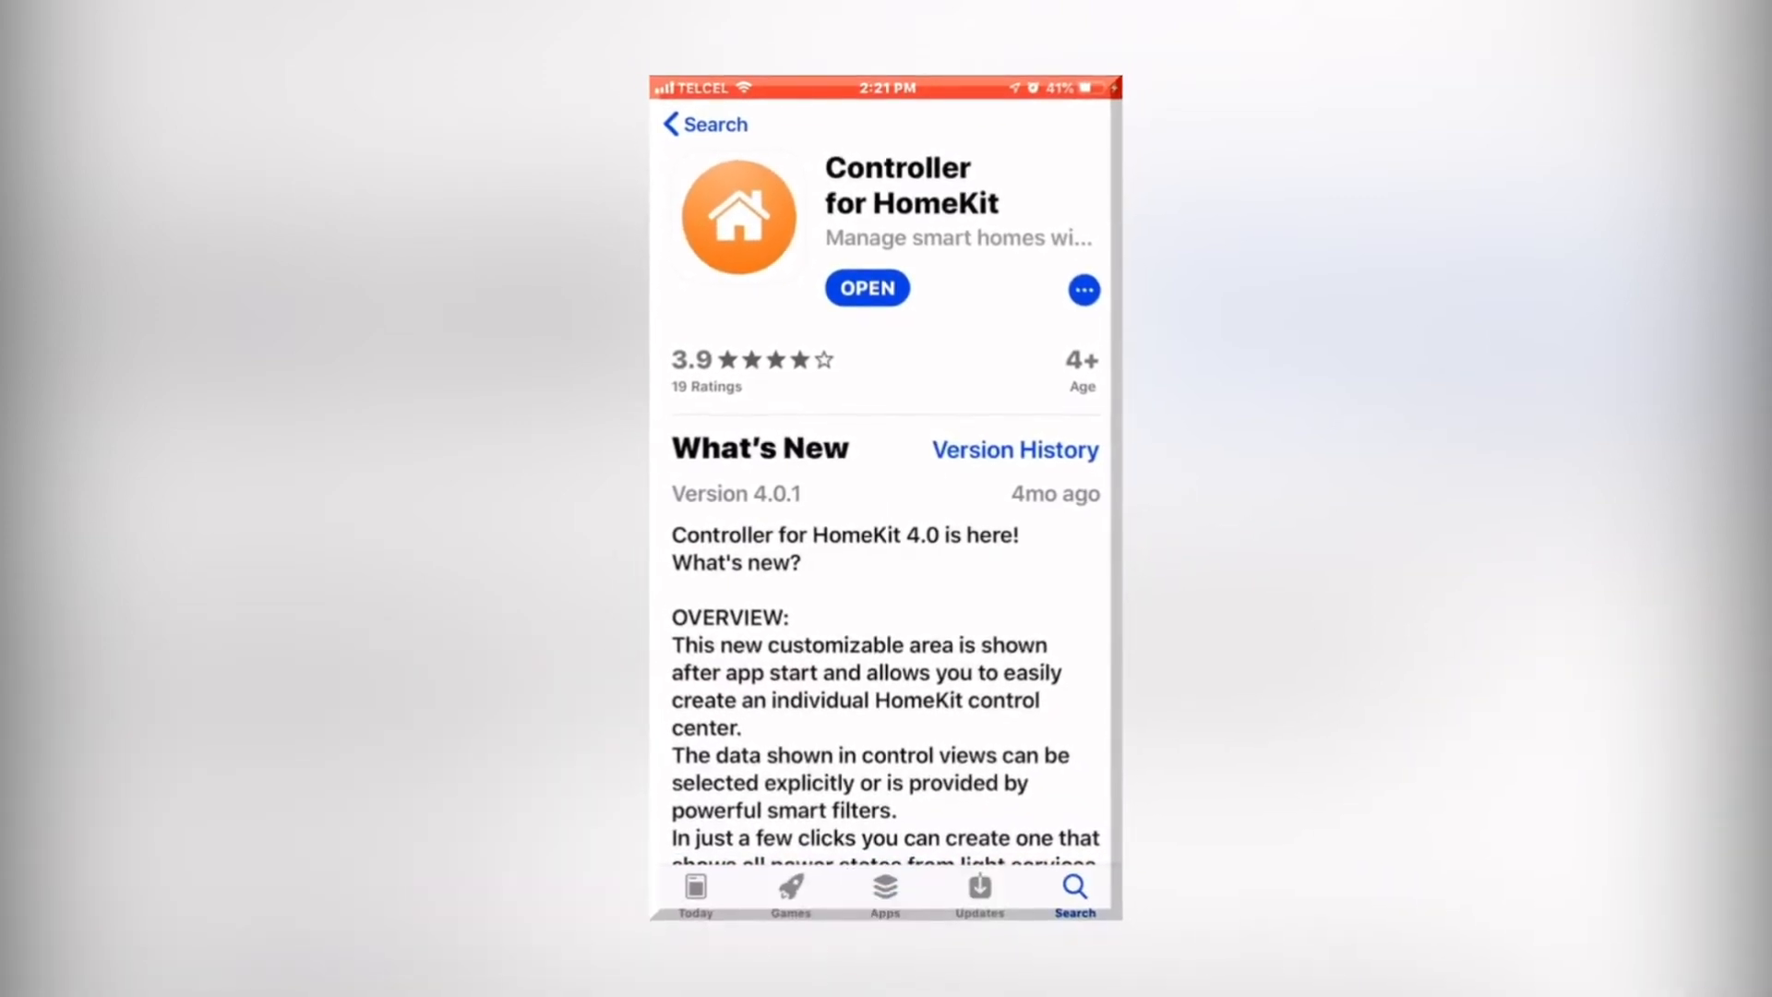